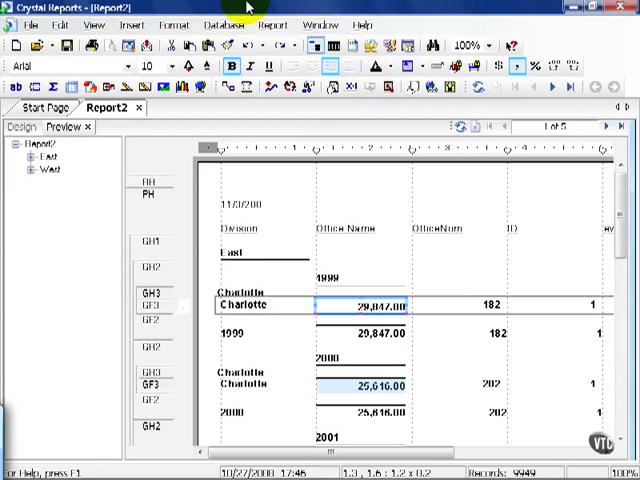
Show the Field Explorer from the View menu over the grouped report preview
{"action": "left_click", "coordinate": [76, 24]}
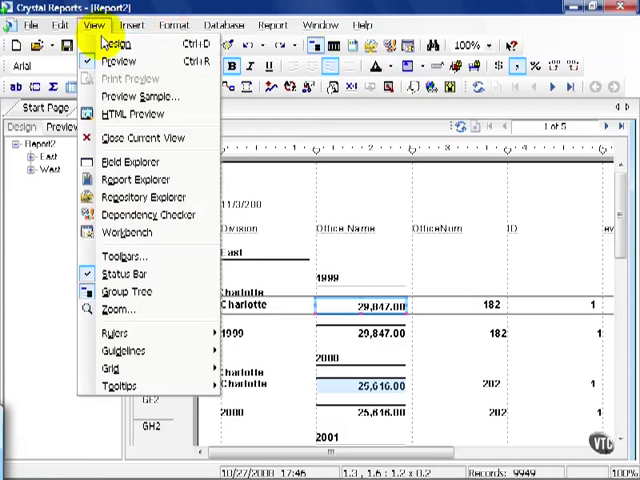
{"action": "mouse_move", "coordinate": [130, 162]}
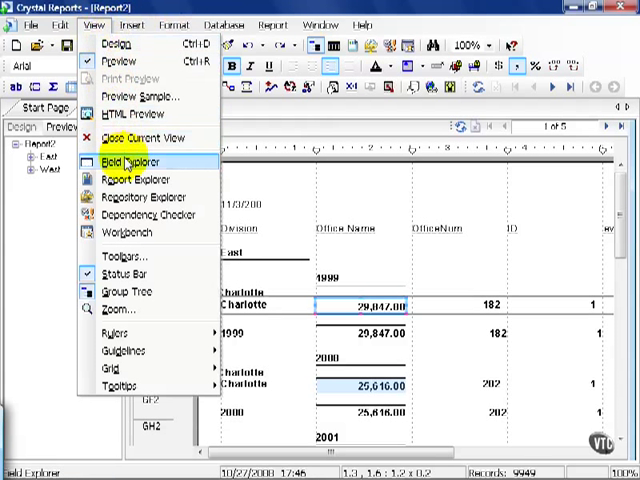
{"action": "left_click", "coordinate": [128, 160]}
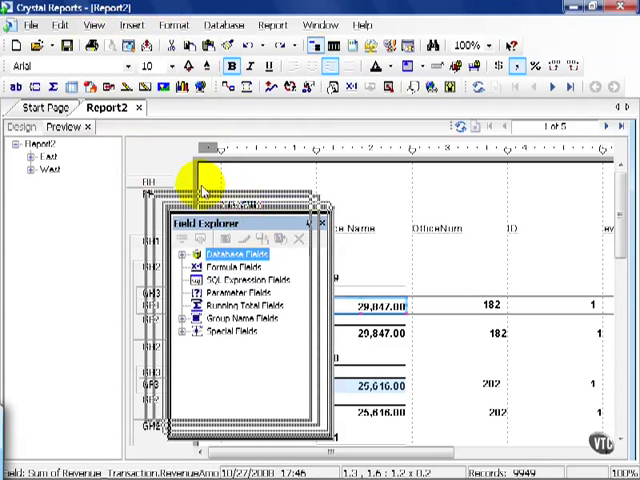
Dock the Field Explorer on the left and expand Database Fields to the Revenue_Transaction columns
{"action": "left_click_drag", "start_coordinate": [250, 220], "coordinate": [150, 176]}
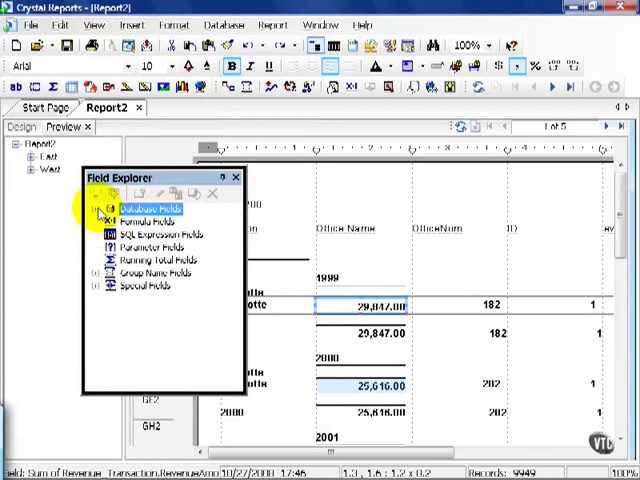
{"action": "left_click", "coordinate": [96, 208]}
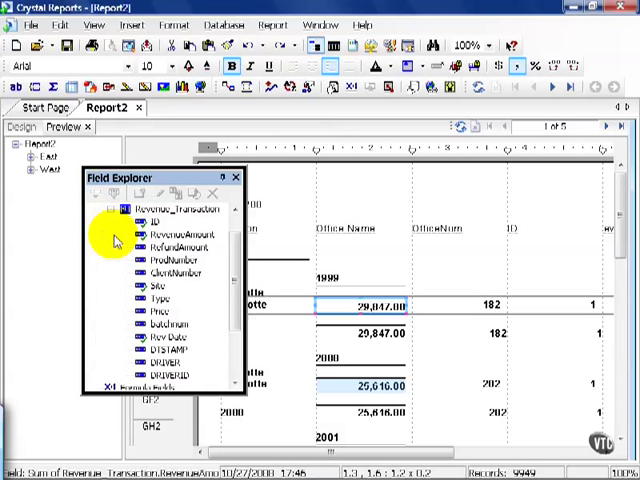
{"action": "left_click", "coordinate": [180, 236]}
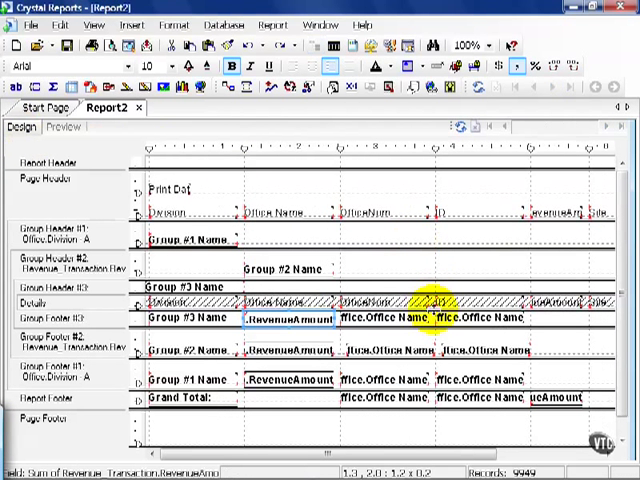
{"action": "mouse_move", "coordinate": [400, 320]}
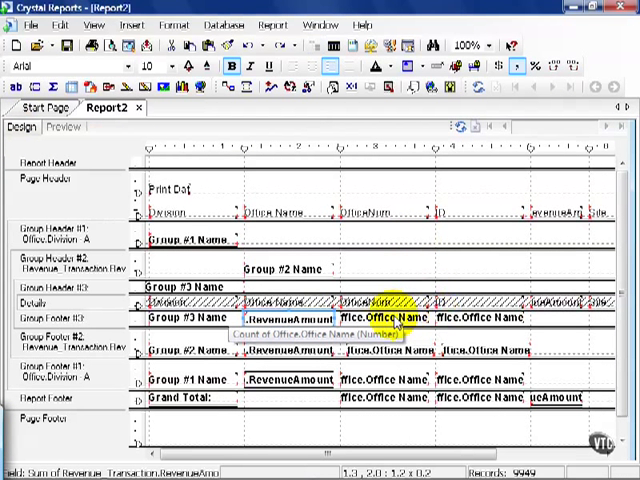
Review the Edit Summary options offered for the Count of Office Name text field
{"action": "right_click", "coordinate": [400, 318]}
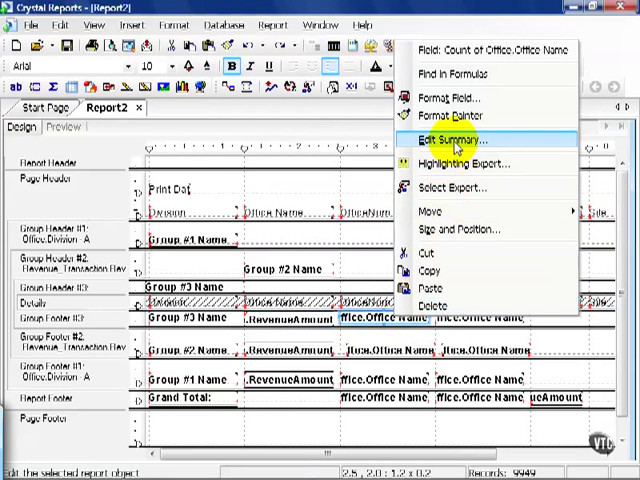
{"action": "left_click", "coordinate": [460, 138]}
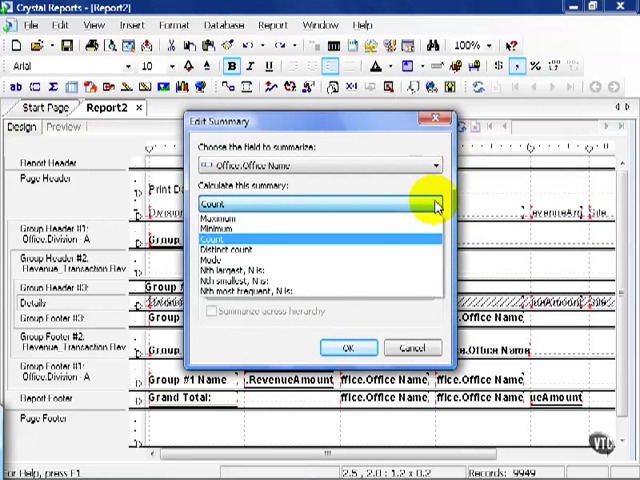
{"action": "left_click", "coordinate": [348, 348]}
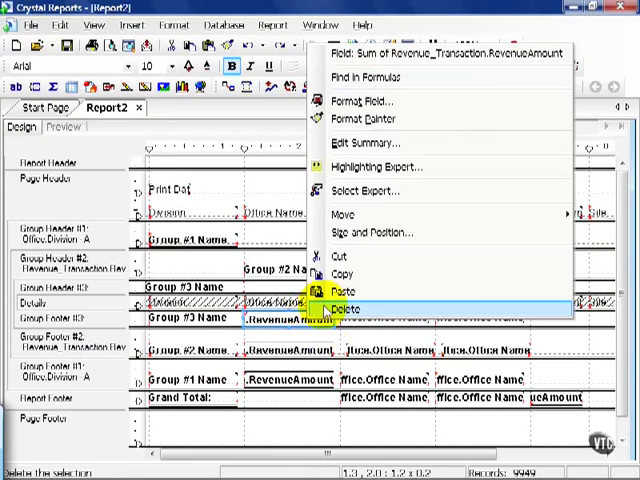
Edit the Sum of RevenueAmount summary and list its numeric calculation types
{"action": "left_click", "coordinate": [354, 142]}
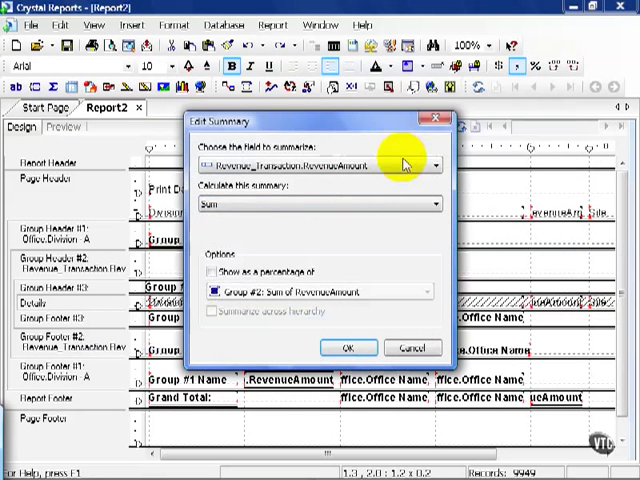
{"action": "left_click", "coordinate": [428, 204]}
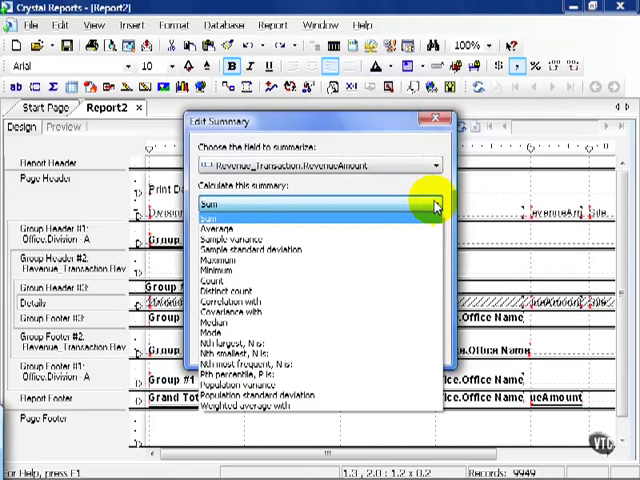